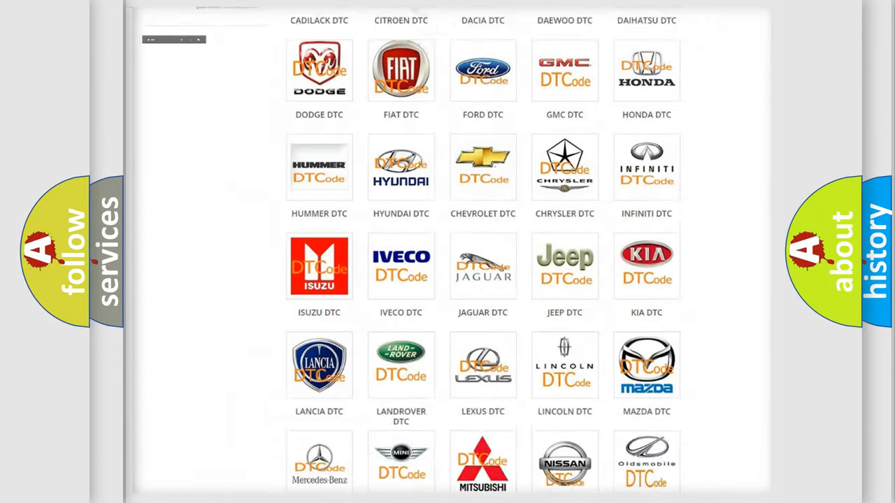
Step: Scroll the DTC brand grid and open the FIAT DTC tile's airbag fault code list
scroll(up, 3)
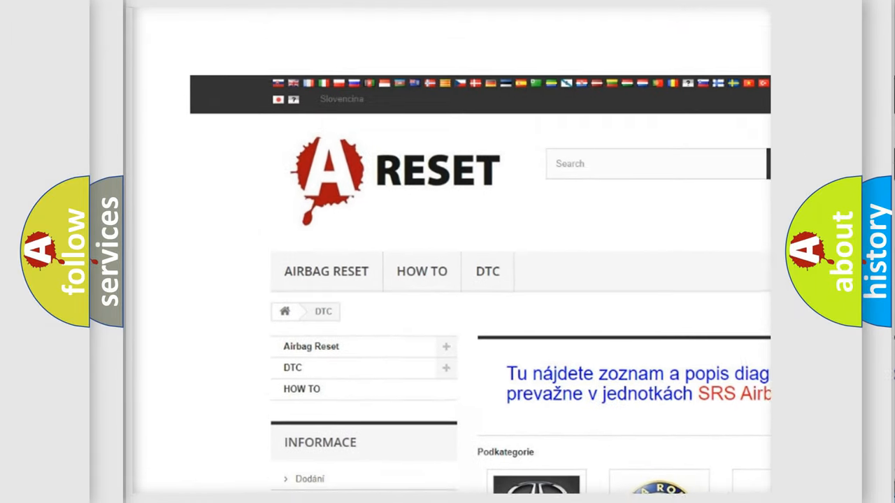
scroll(up, 3)
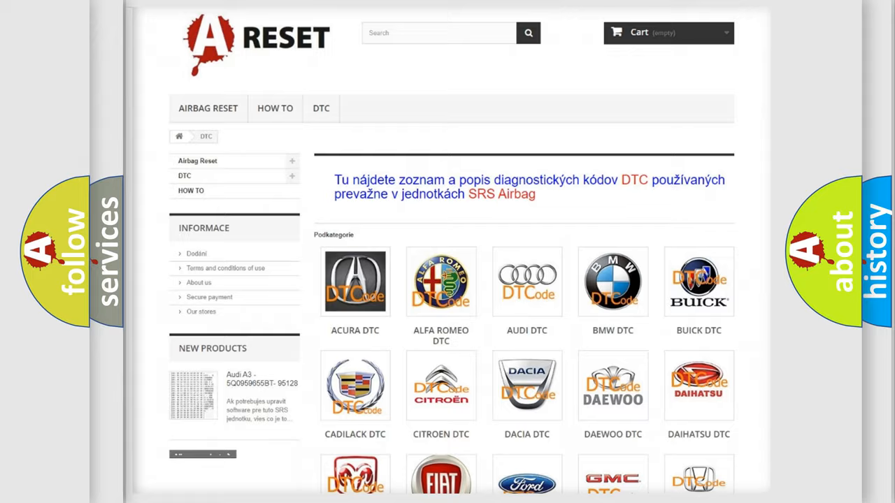
scroll(down, 3)
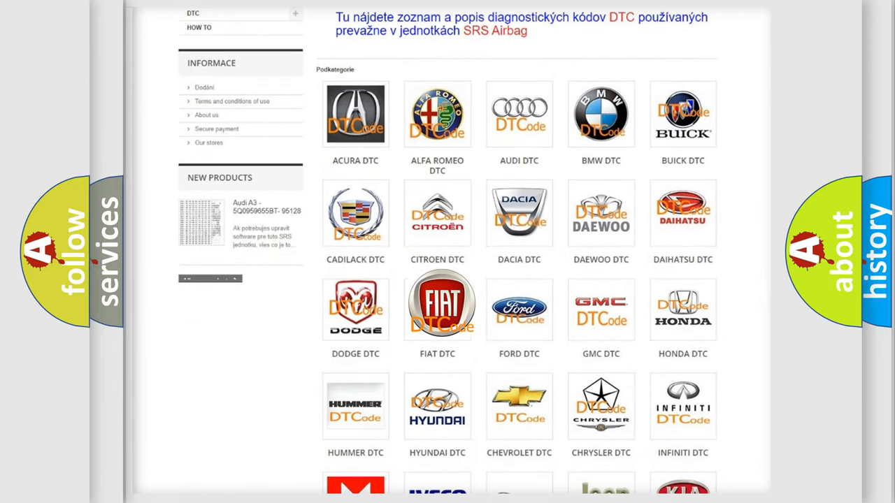
click(437, 308)
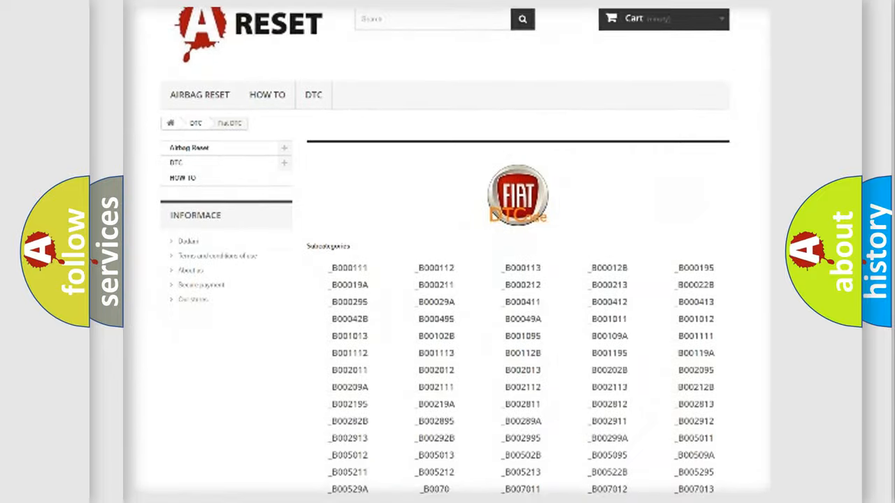
scroll(down, 3)
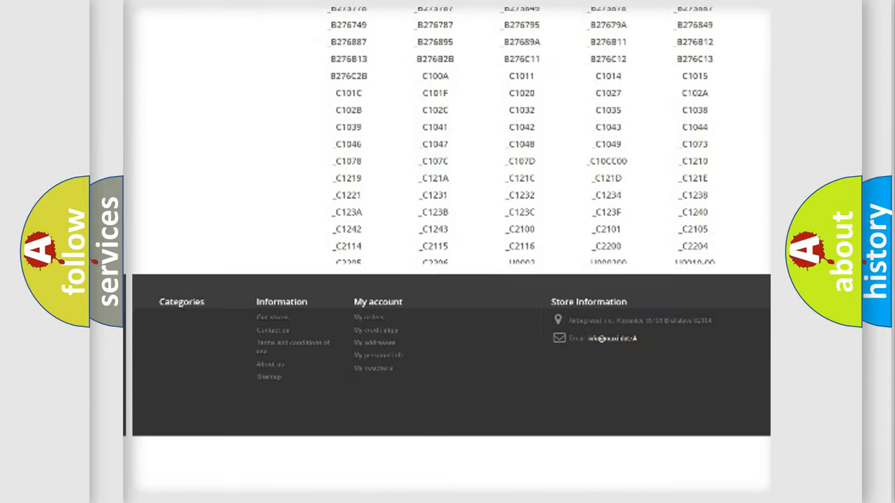
scroll(up, 3)
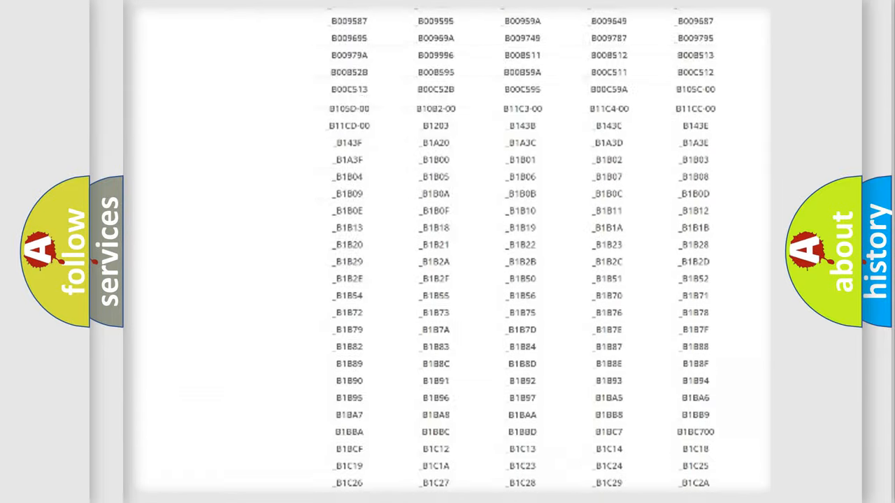
scroll(up, 3)
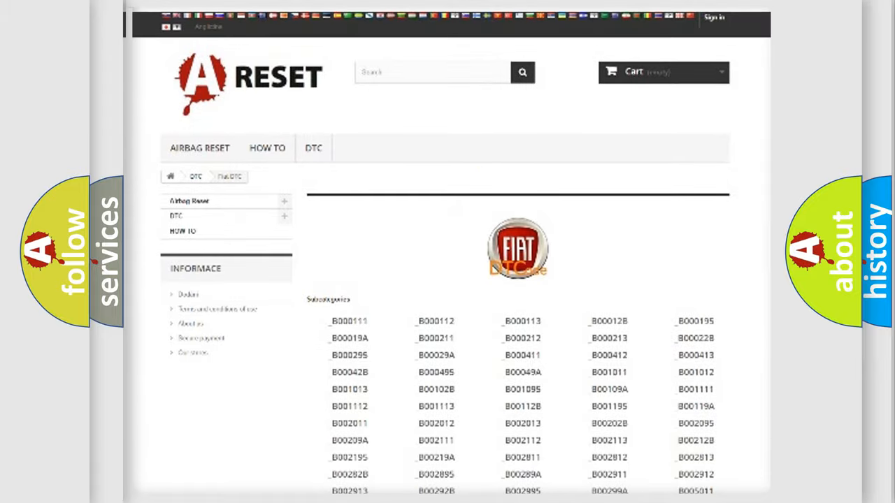